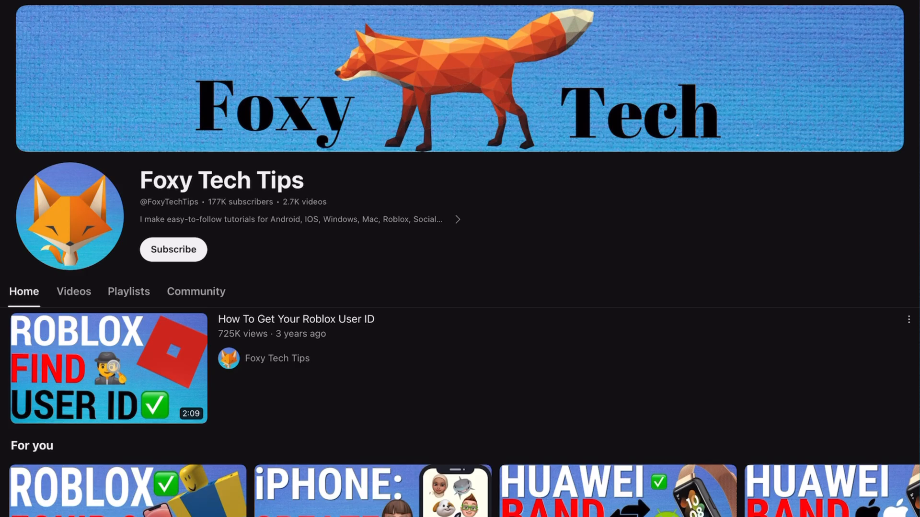
pyautogui.scroll(-3)
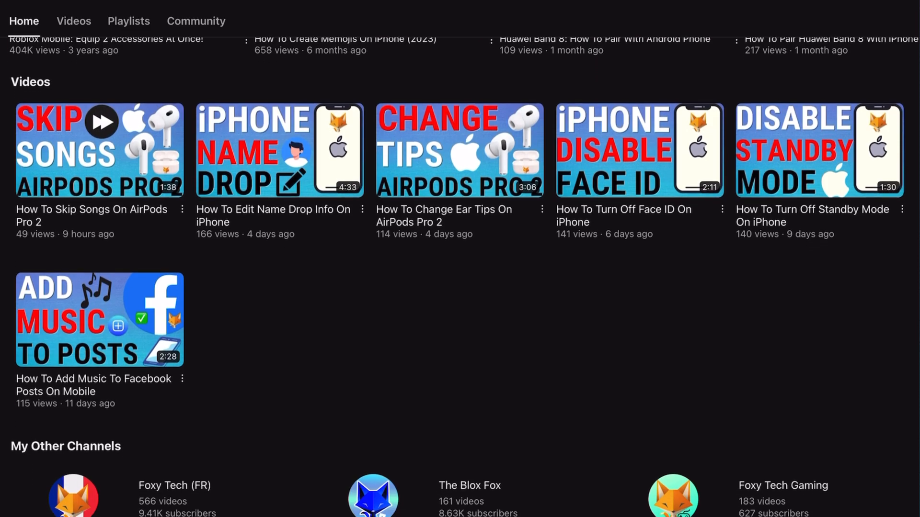
pyautogui.scroll(-3)
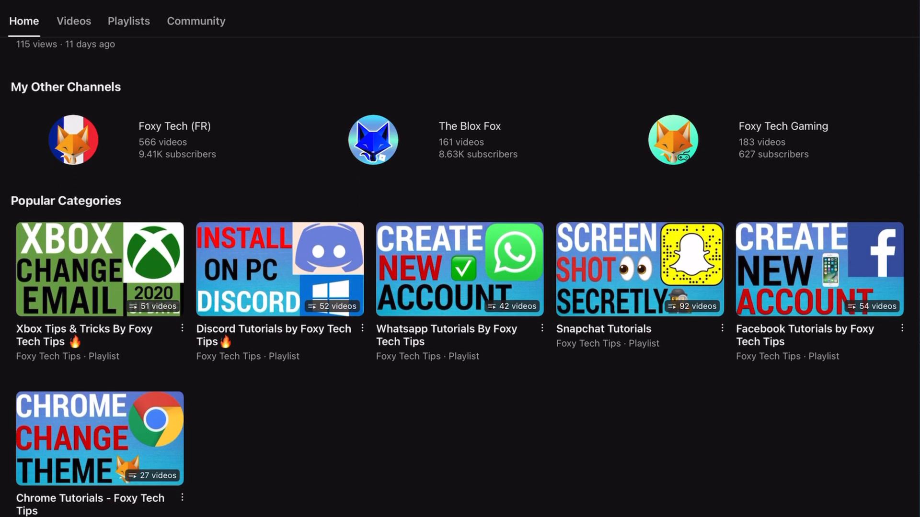
pyautogui.scroll(-3)
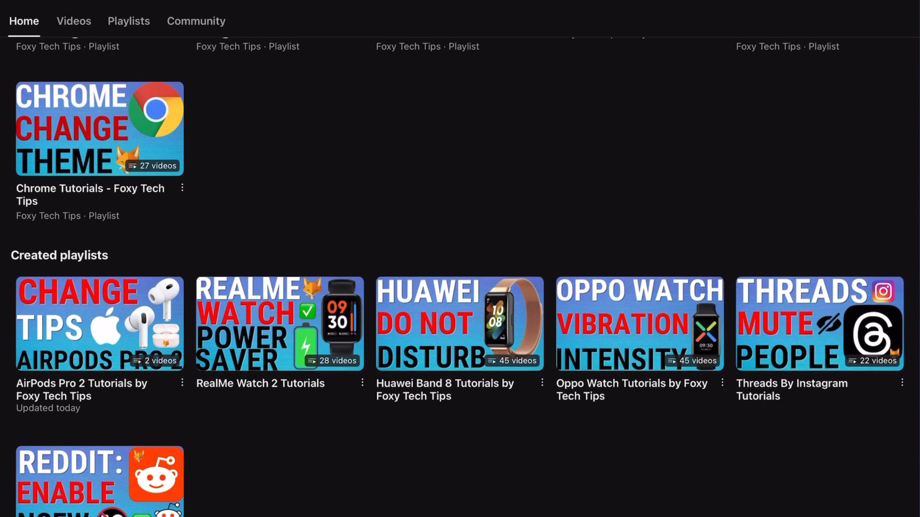